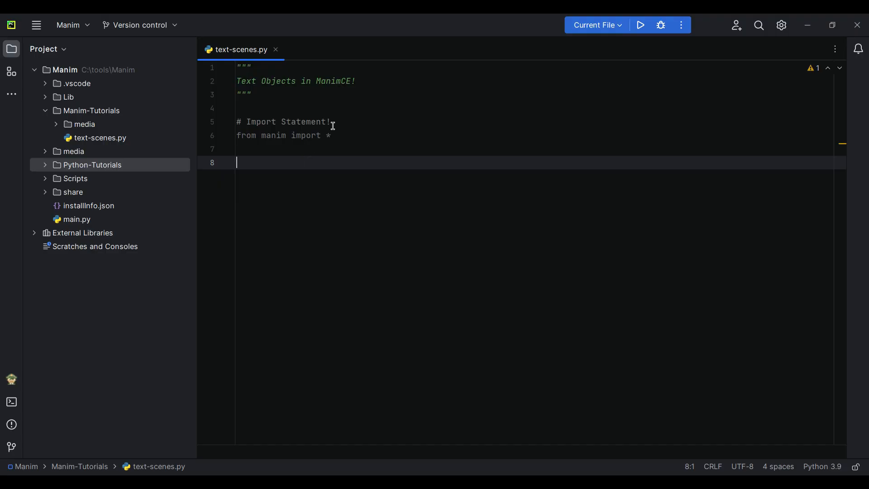
mouse_move(330, 135)
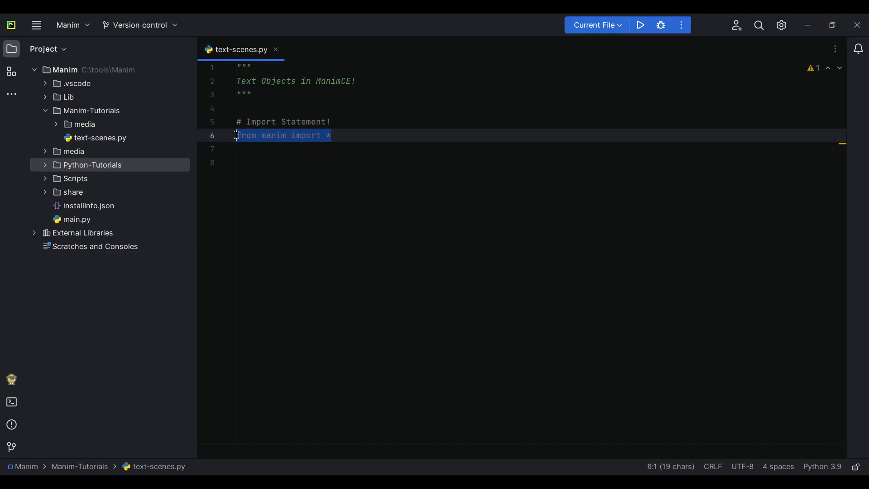
Declare class TextScene(Scene) on line 8, below the manim import.
type("class Te")
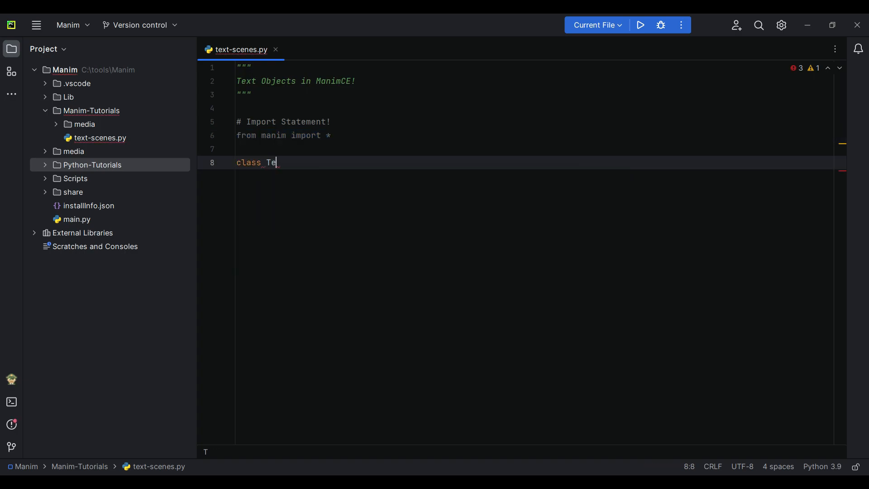
type("xtScene")
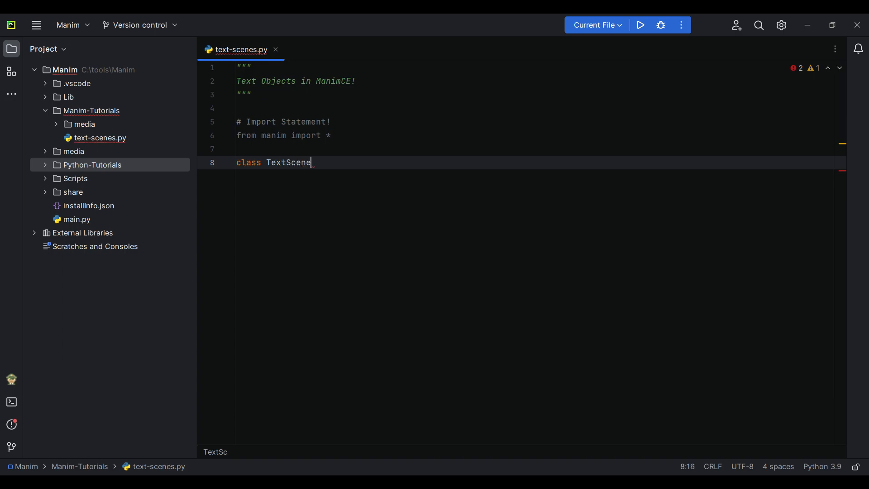
type("(S")
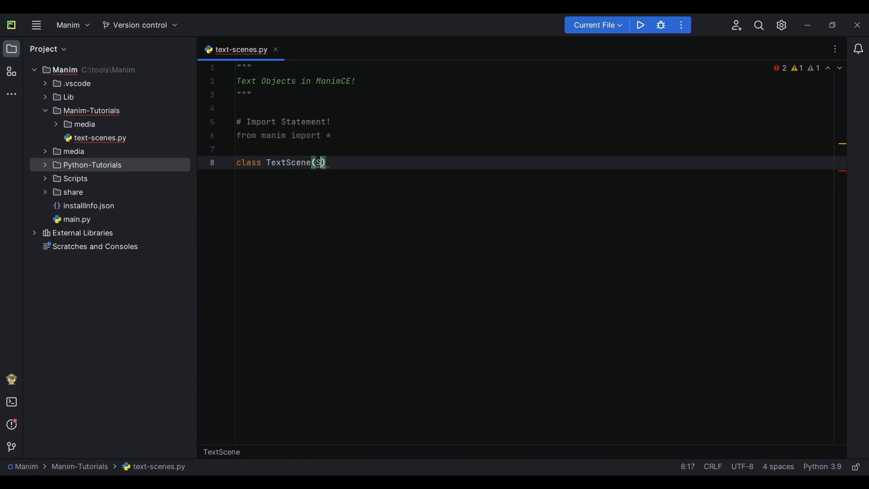
type("cene")
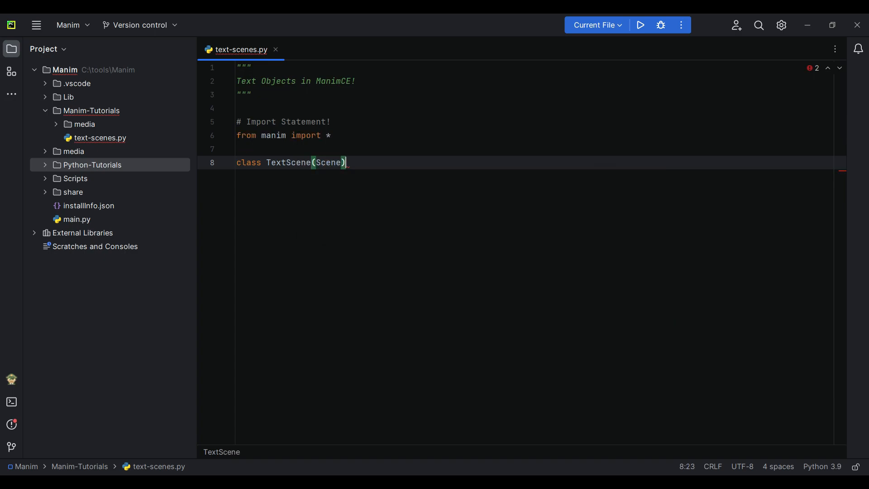
Define construct(self) inside TextScene and begin the line text = Text(.
type(":")
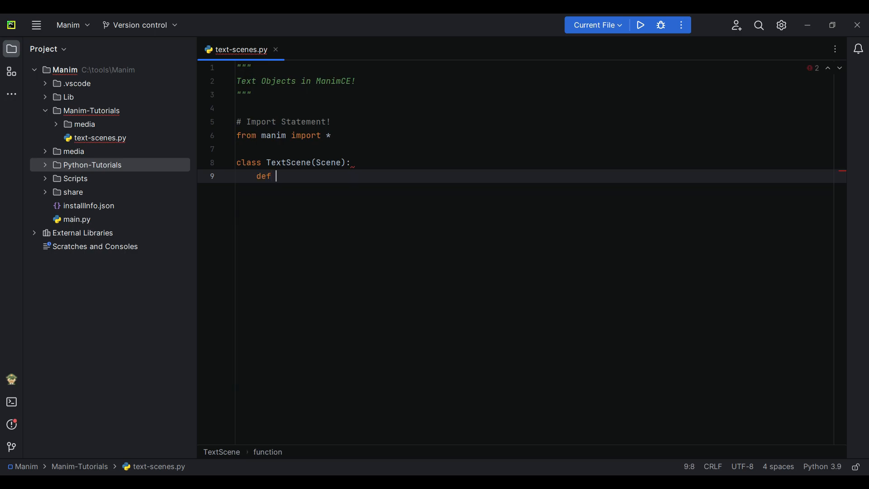
type("construct(self):")
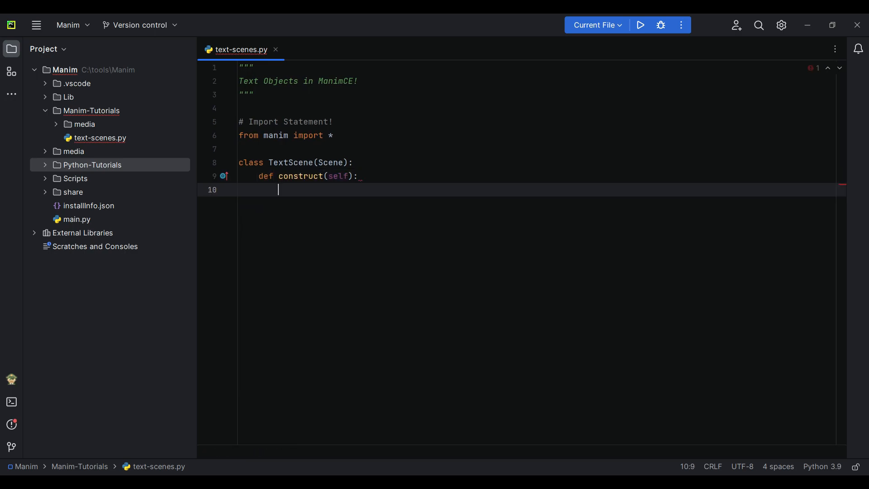
type("te")
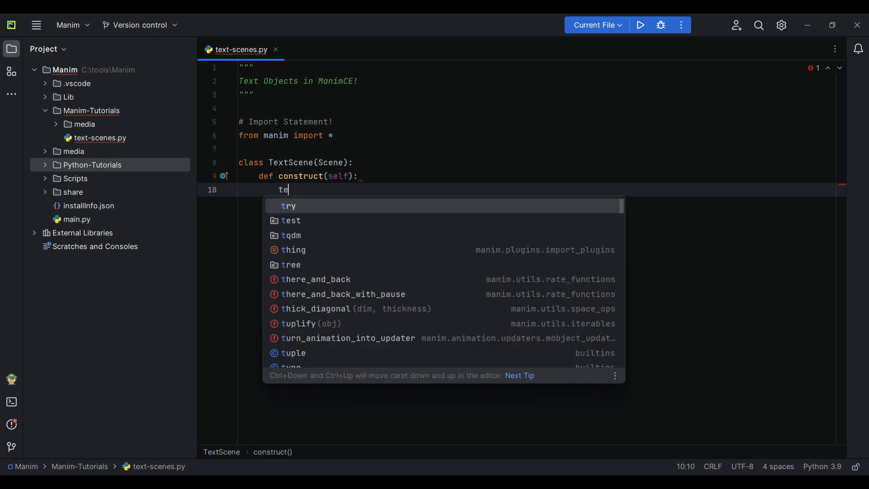
type("xt = Tex")
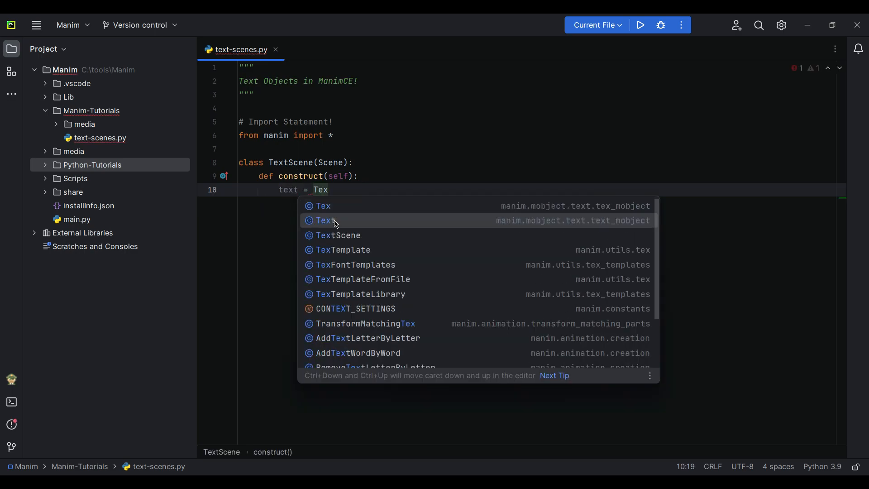
left_click(326, 220)
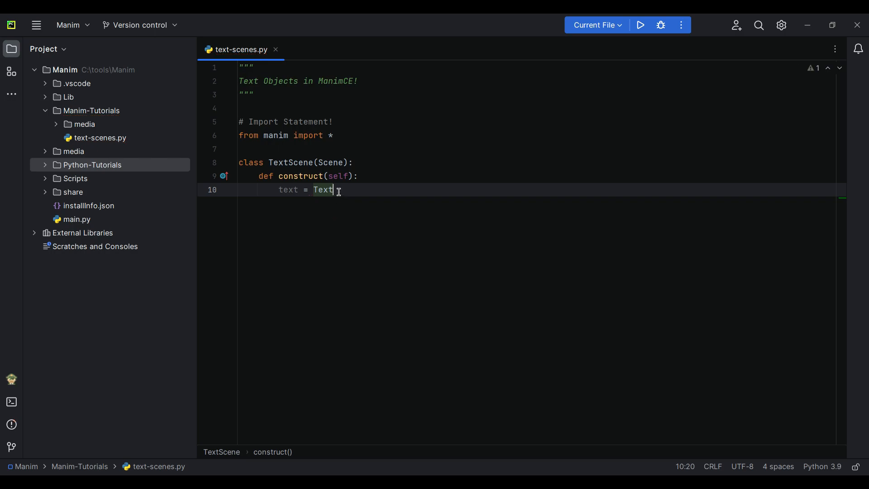
type("(")
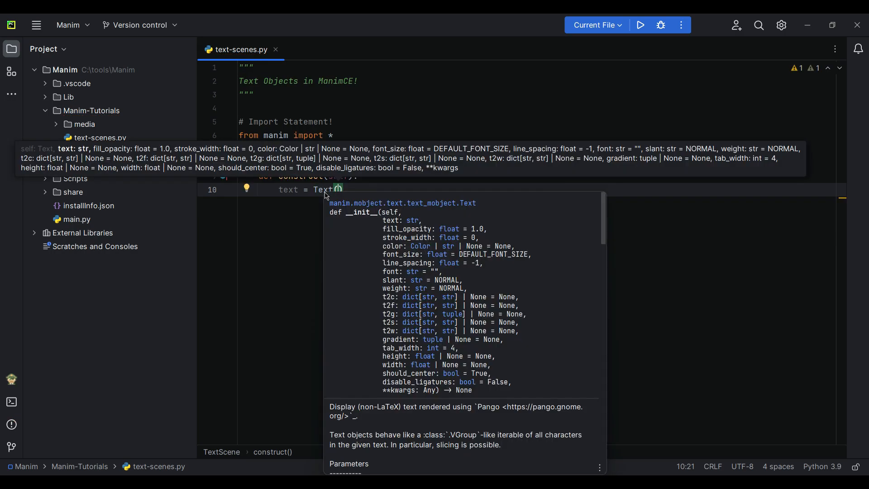
mouse_move(397, 226)
type("text")
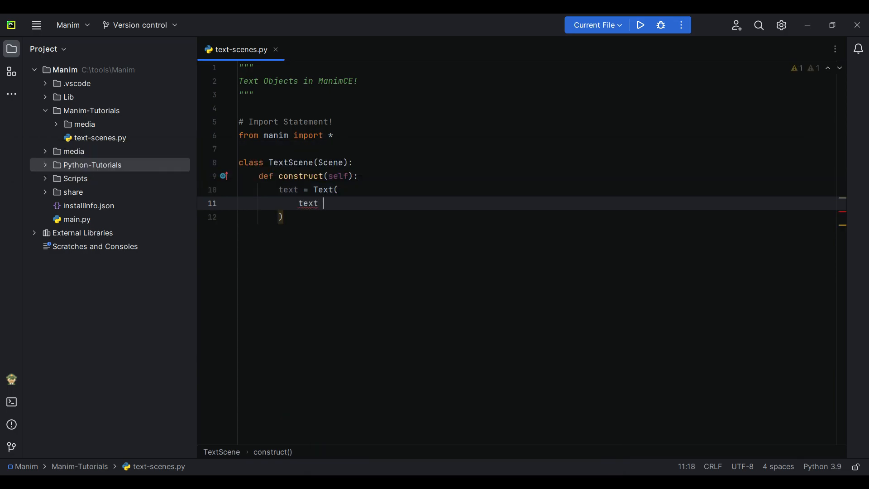
Enter 'Welcome to Manim Tutorials!' as the Text content.
type("= \"Wel")
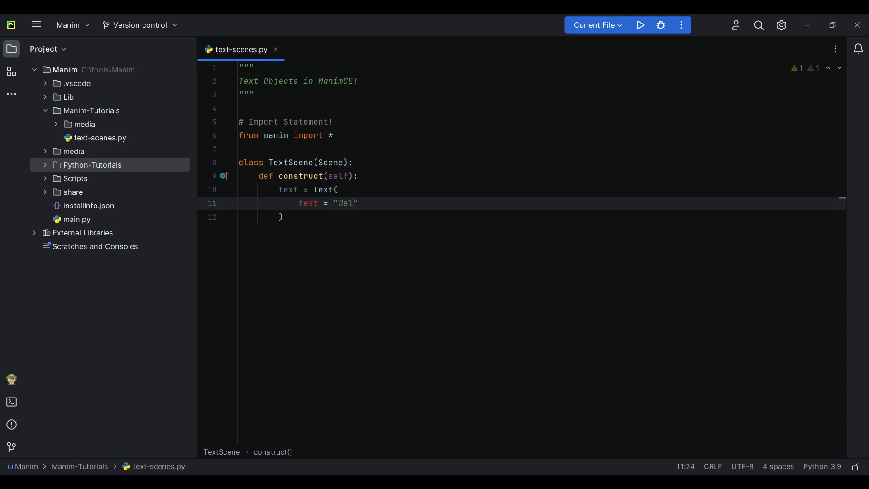
type("come to")
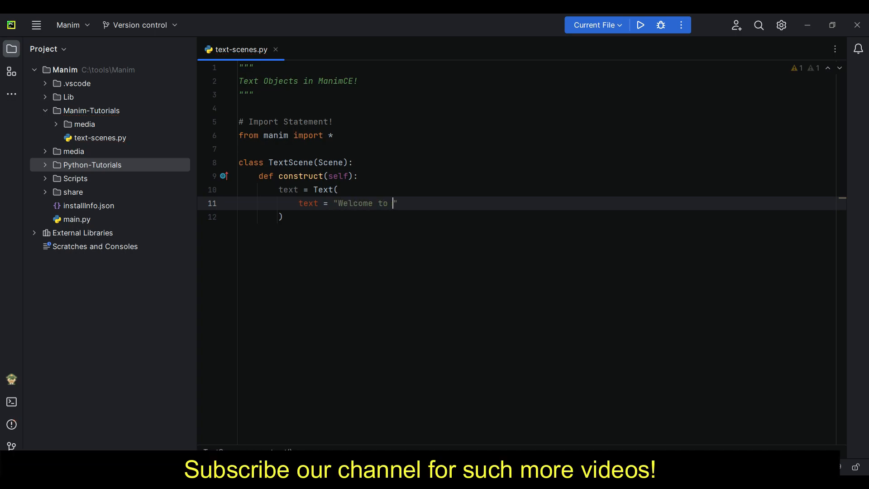
type("Manim T")
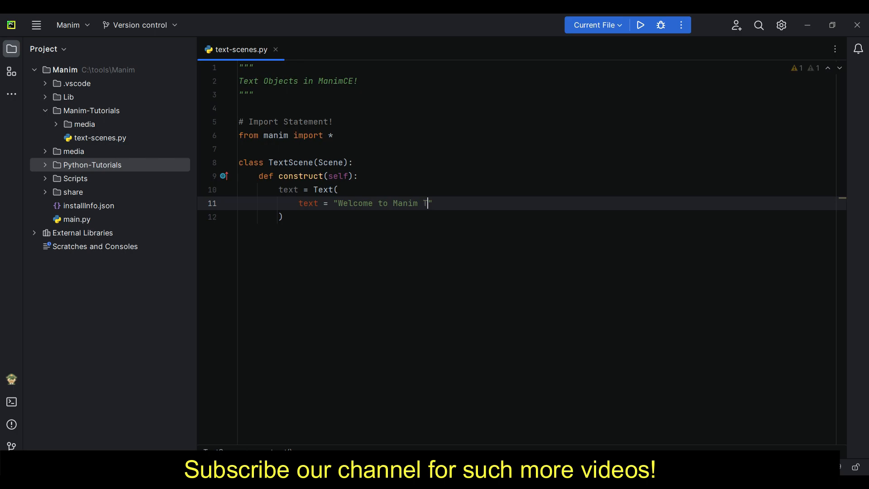
type("utorials")
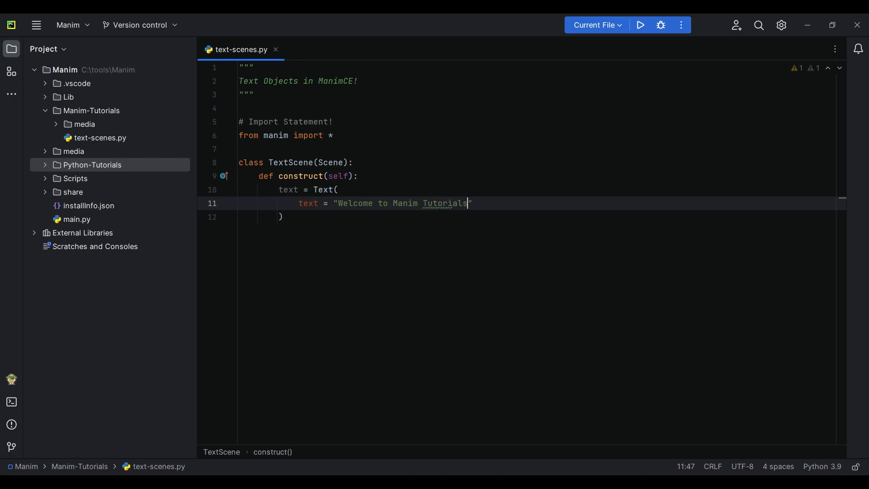
type("!")
type("fo")
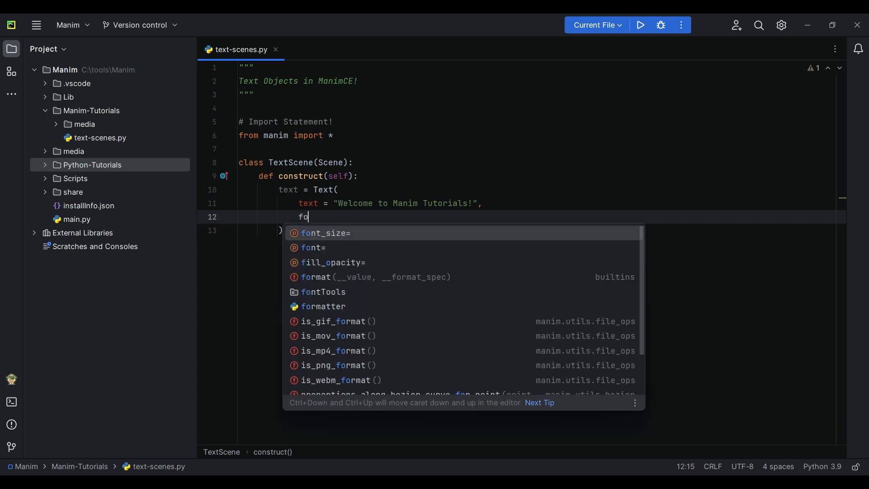
Add font_size=70, font="Arial" and color=BLUE arguments to the Text call.
left_click(326, 232)
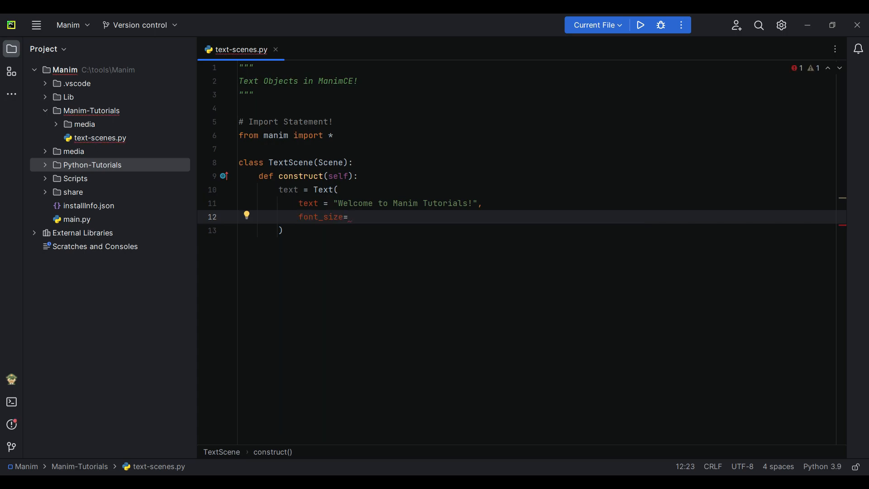
type("70,")
type("font=")
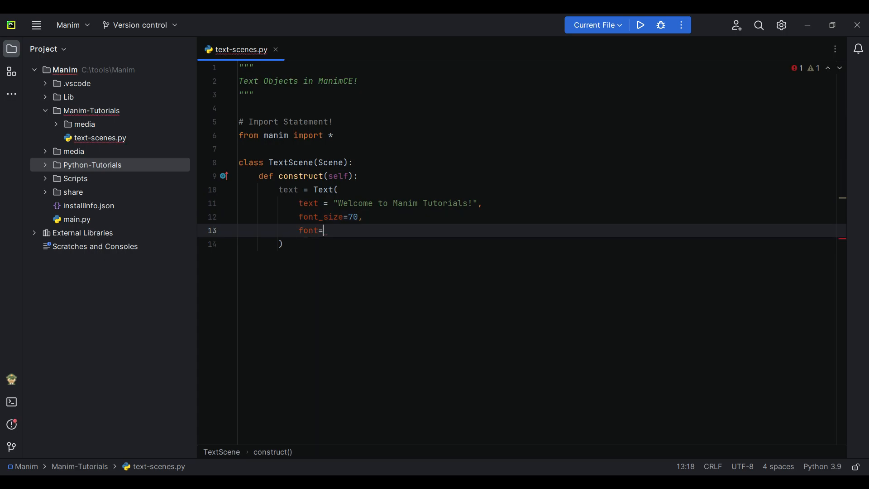
type("\"Arial\",")
type("colo")
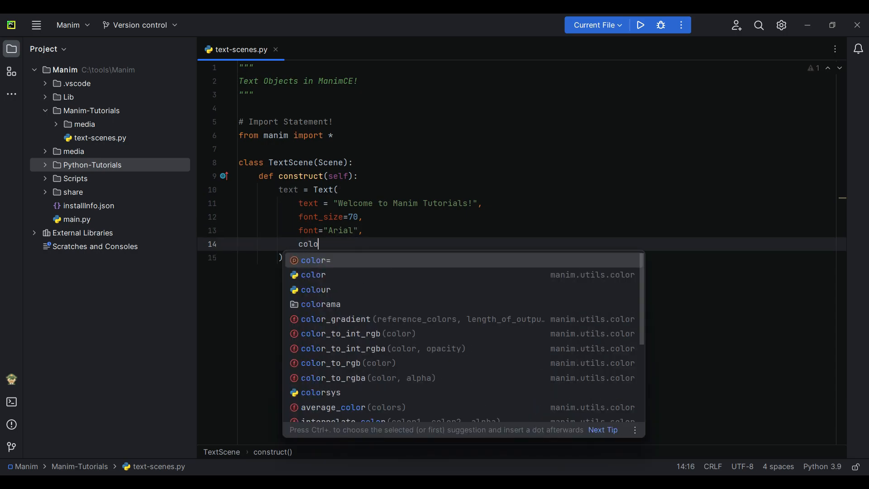
type("r = BLUE")
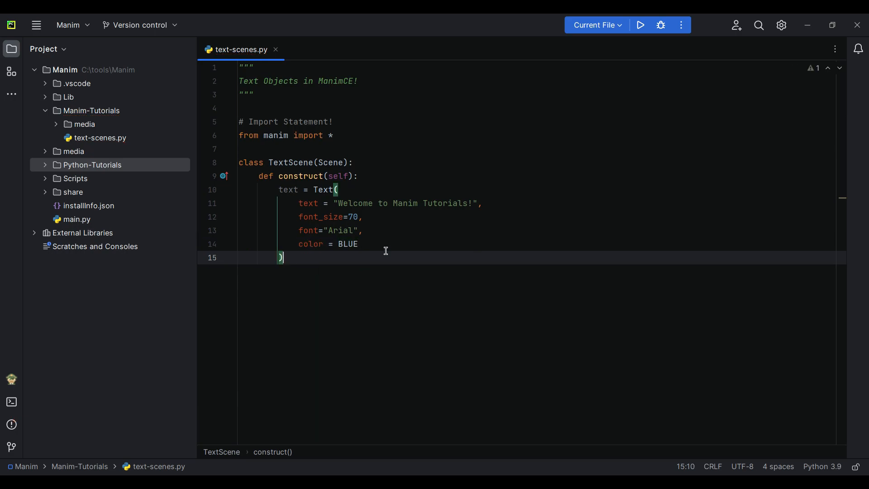
key("enter")
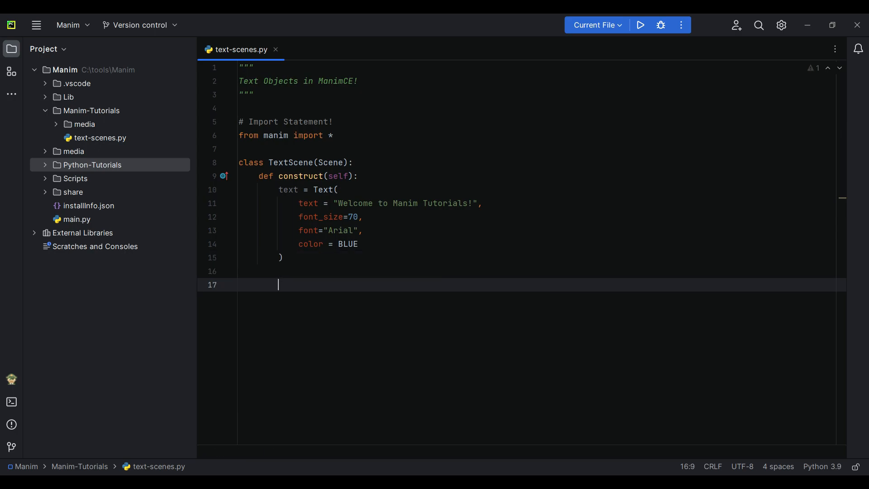
Add self.play(Write(text)) followed by self.wait() to construct.
type("self.play")
type("Write")
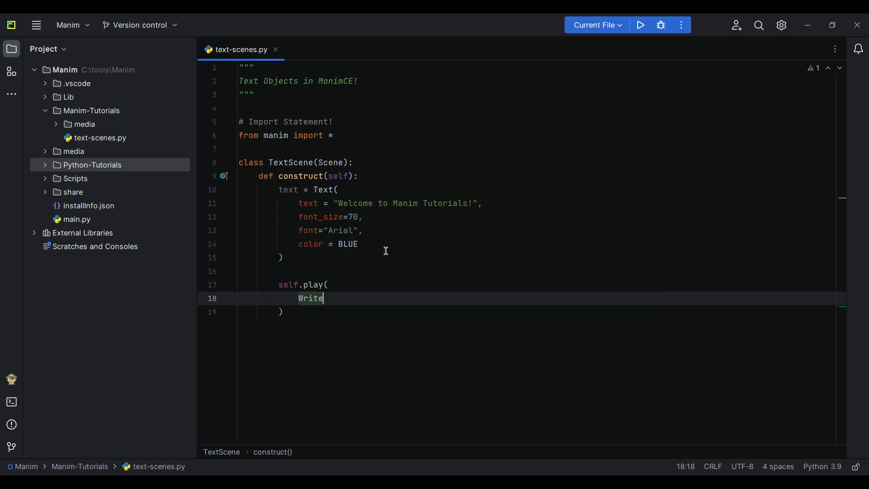
type("(text")
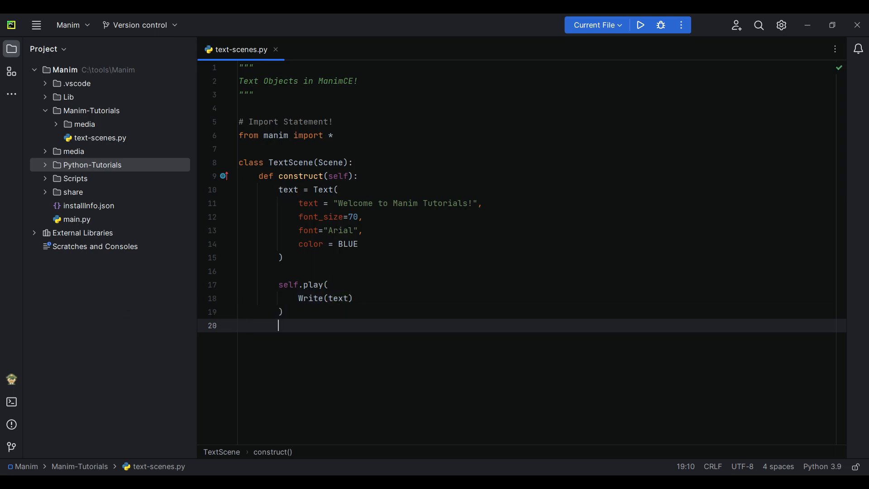
type("self.wait(")
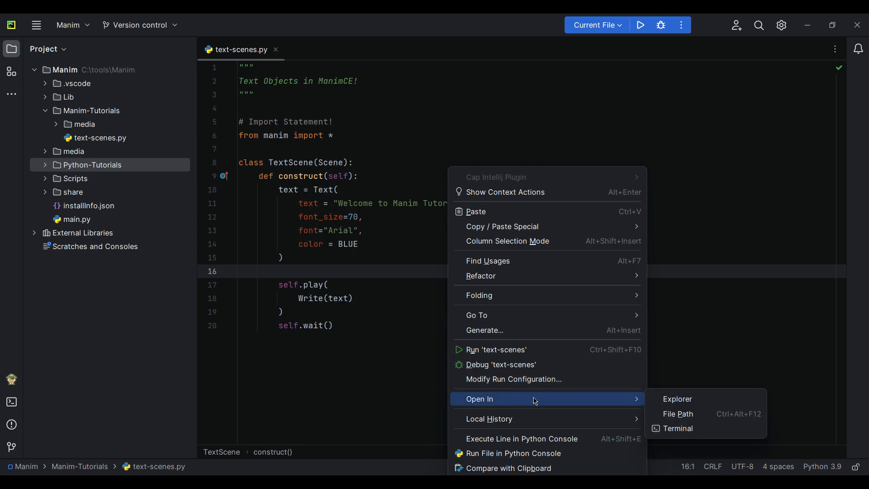
Render TextScene with manim text-scenes.py -pqm in a terminal at the file's folder.
left_click(677, 428)
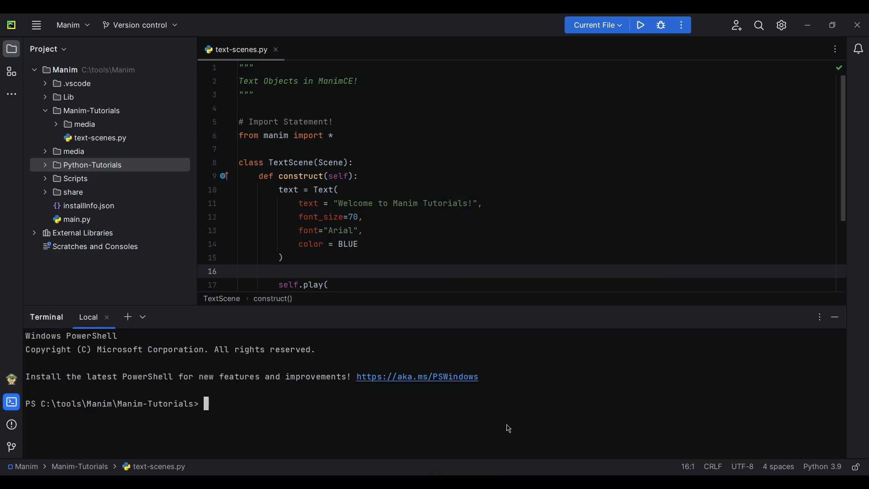
type("manim text-scenes.py -pqm")
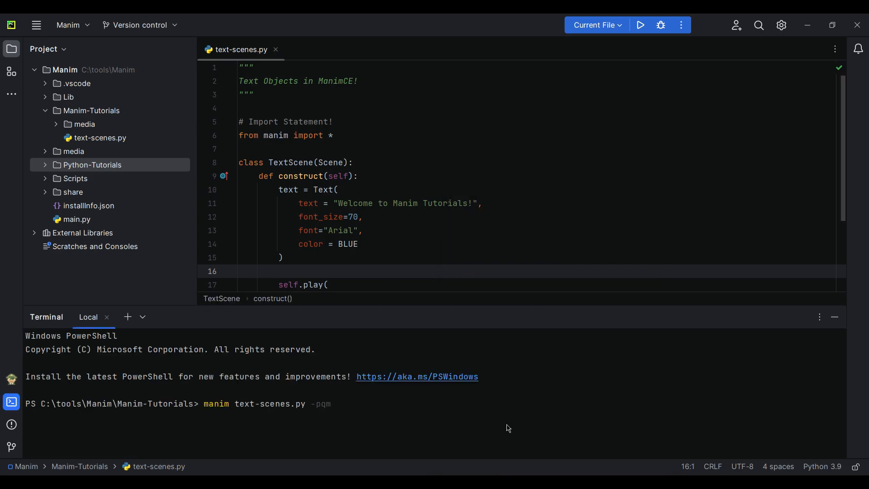
key("Return")
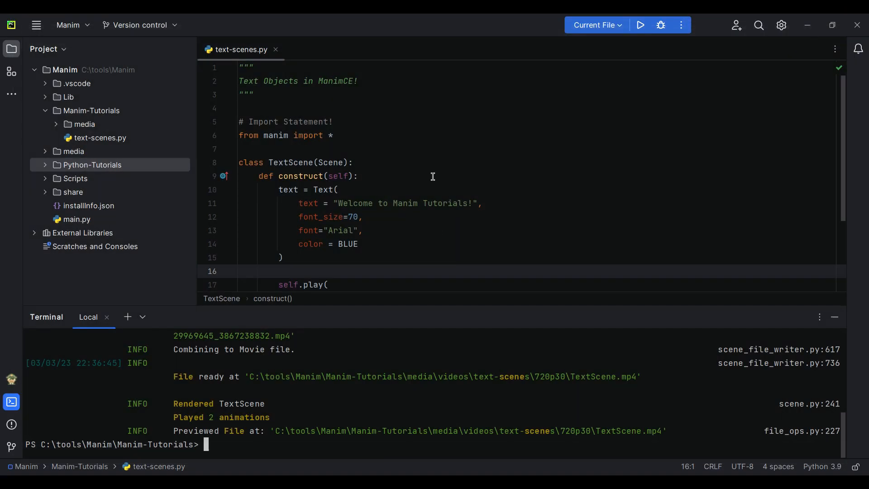
Replace Write with FadeIn in the play call.
scroll("down", 3)
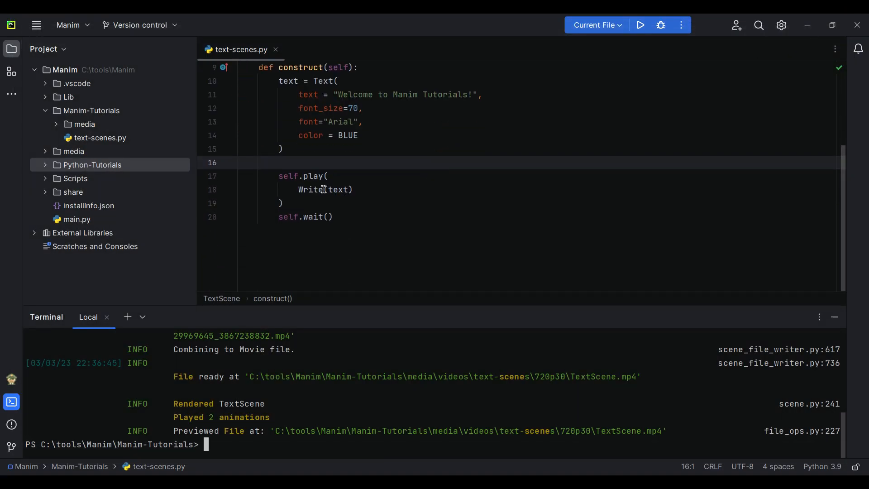
type("FadeIn")
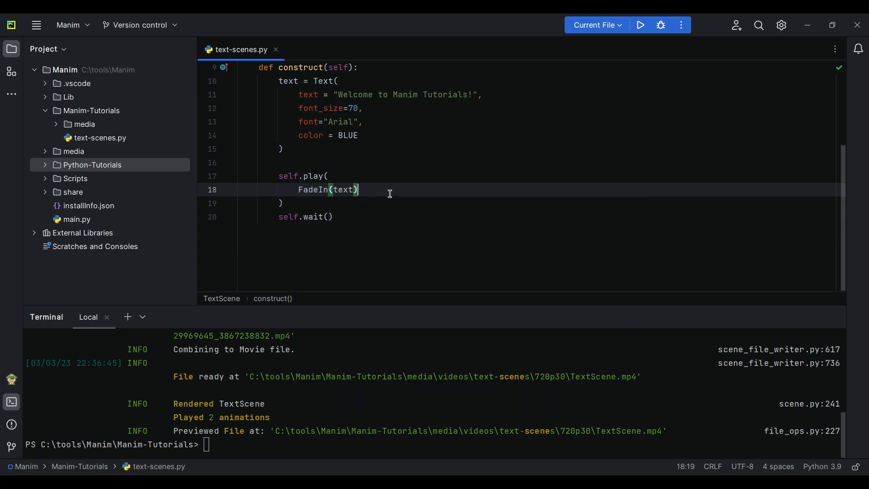
mouse_move(218, 456)
type("manim text-scenes.py -pqm")
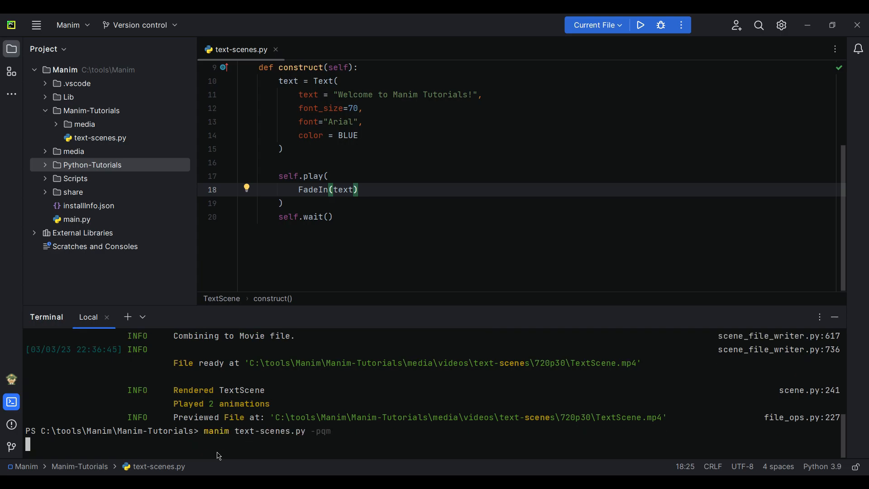
mouse_move(402, 275)
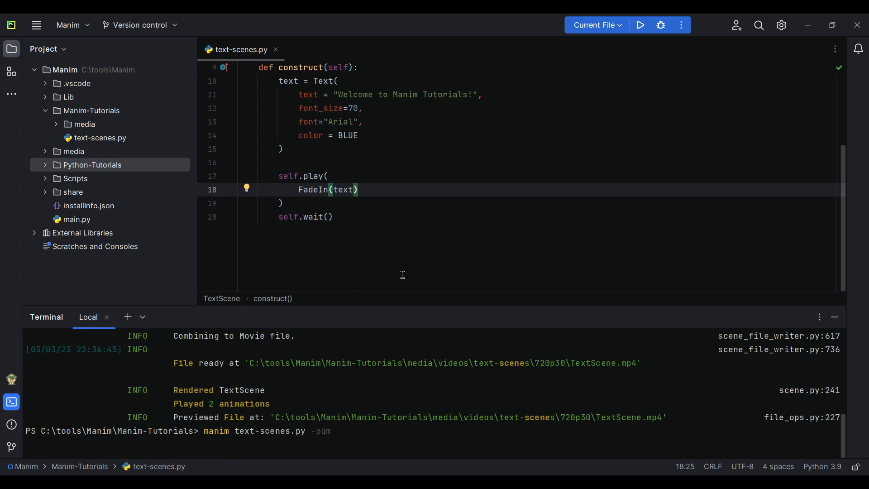